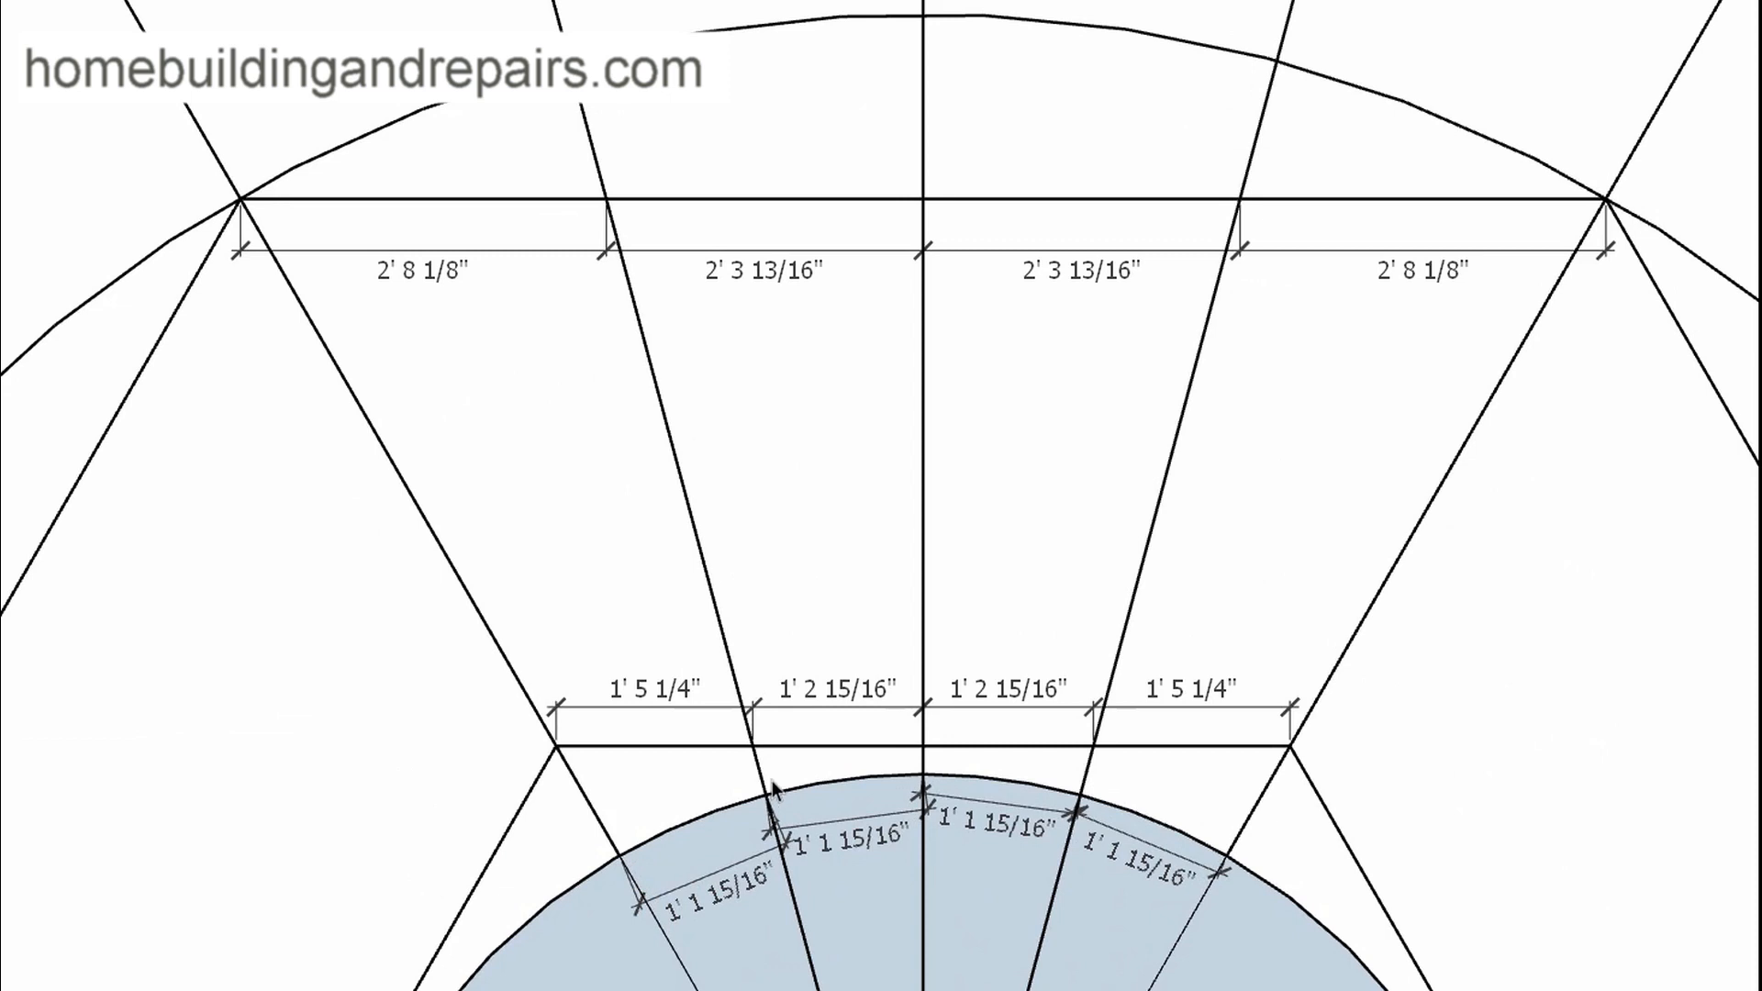
mouse_move(1088, 804)
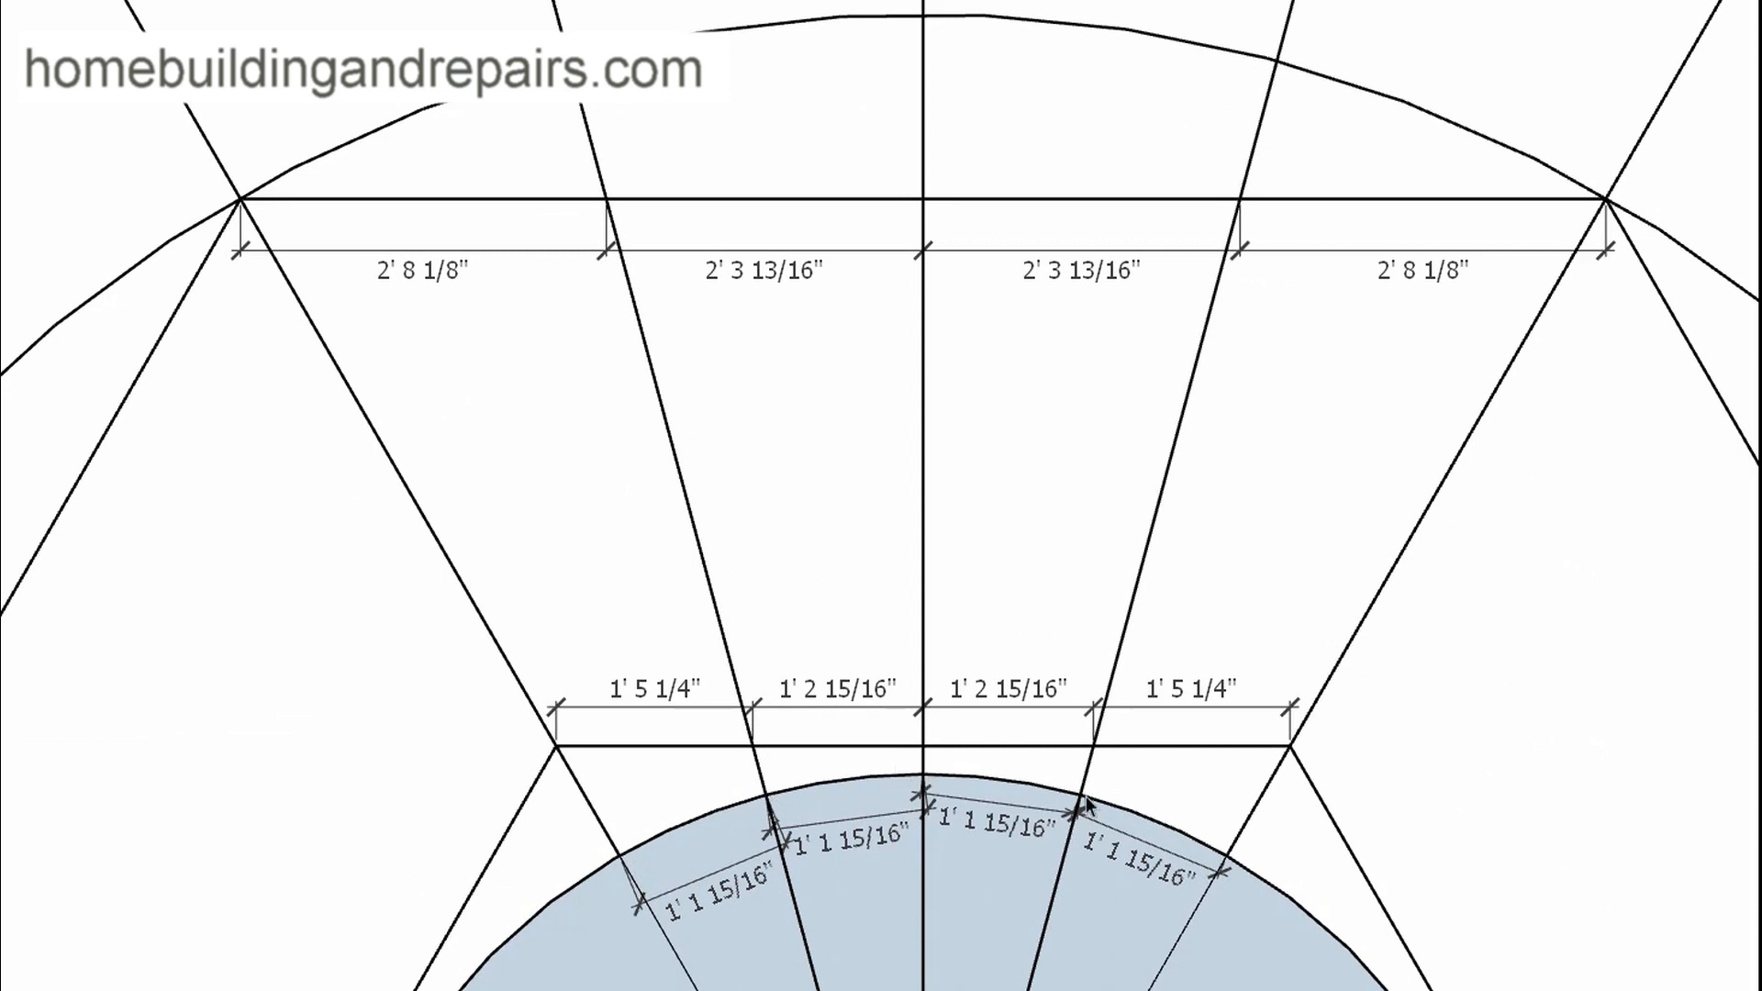
mouse_move(598, 547)
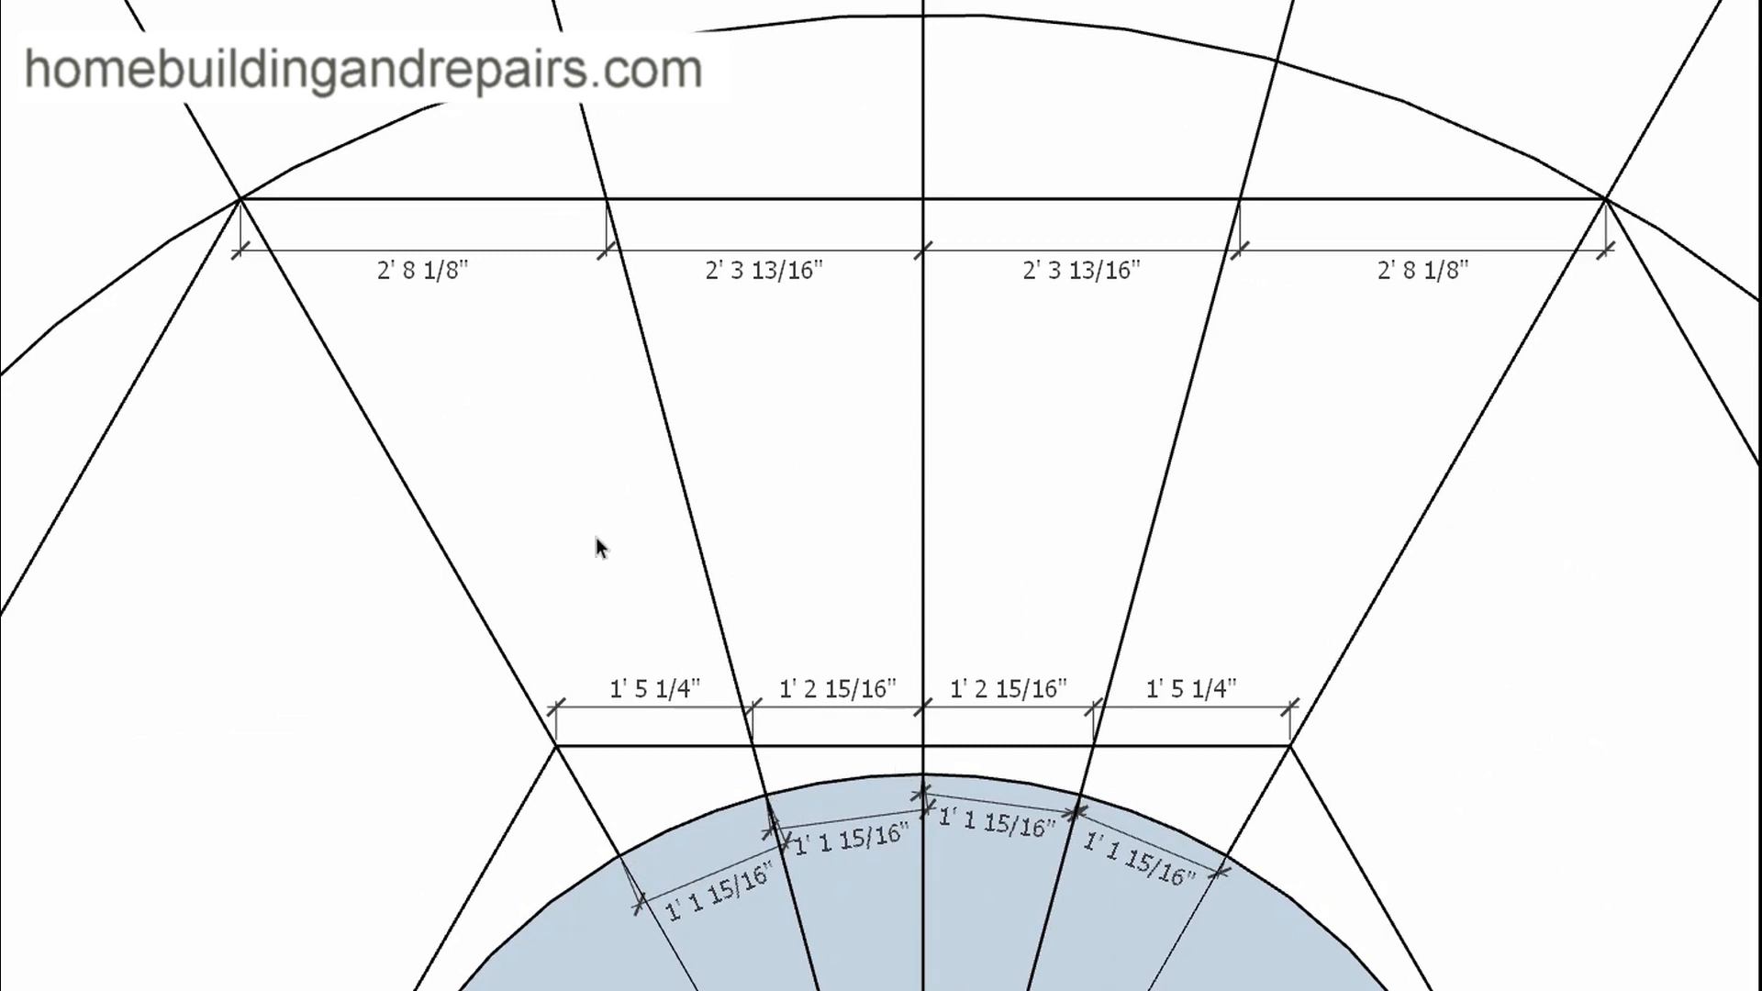
mouse_move(775, 564)
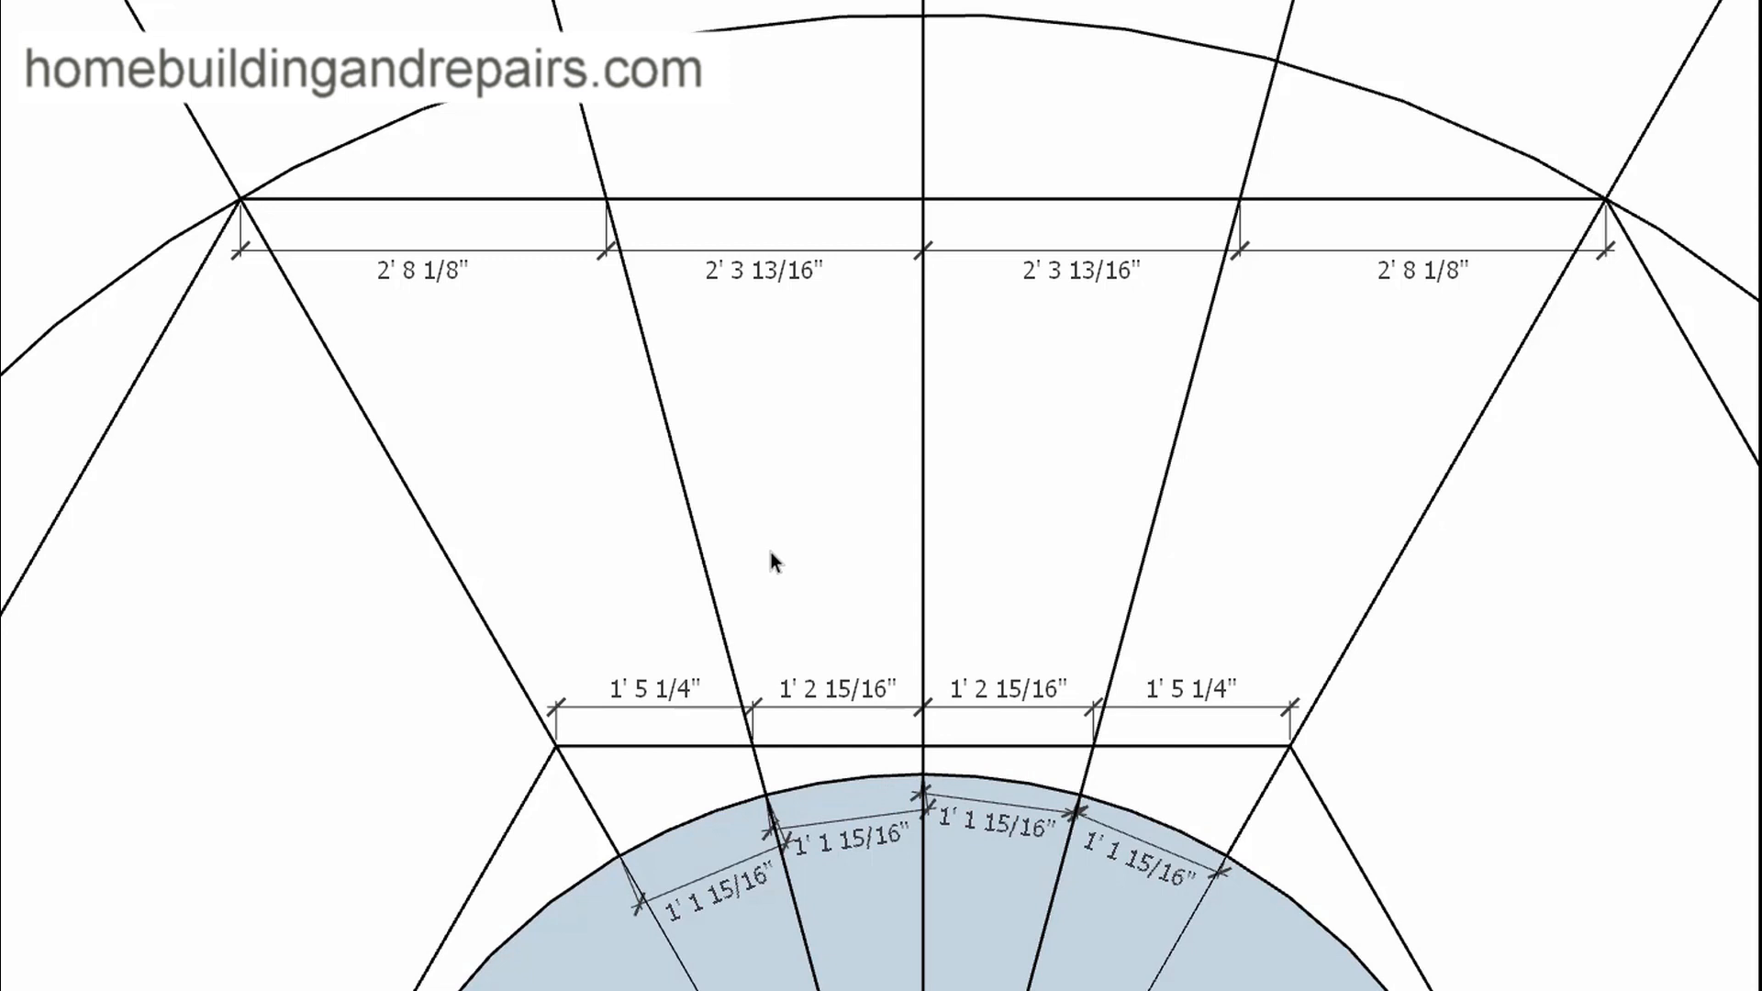
mouse_move(520, 673)
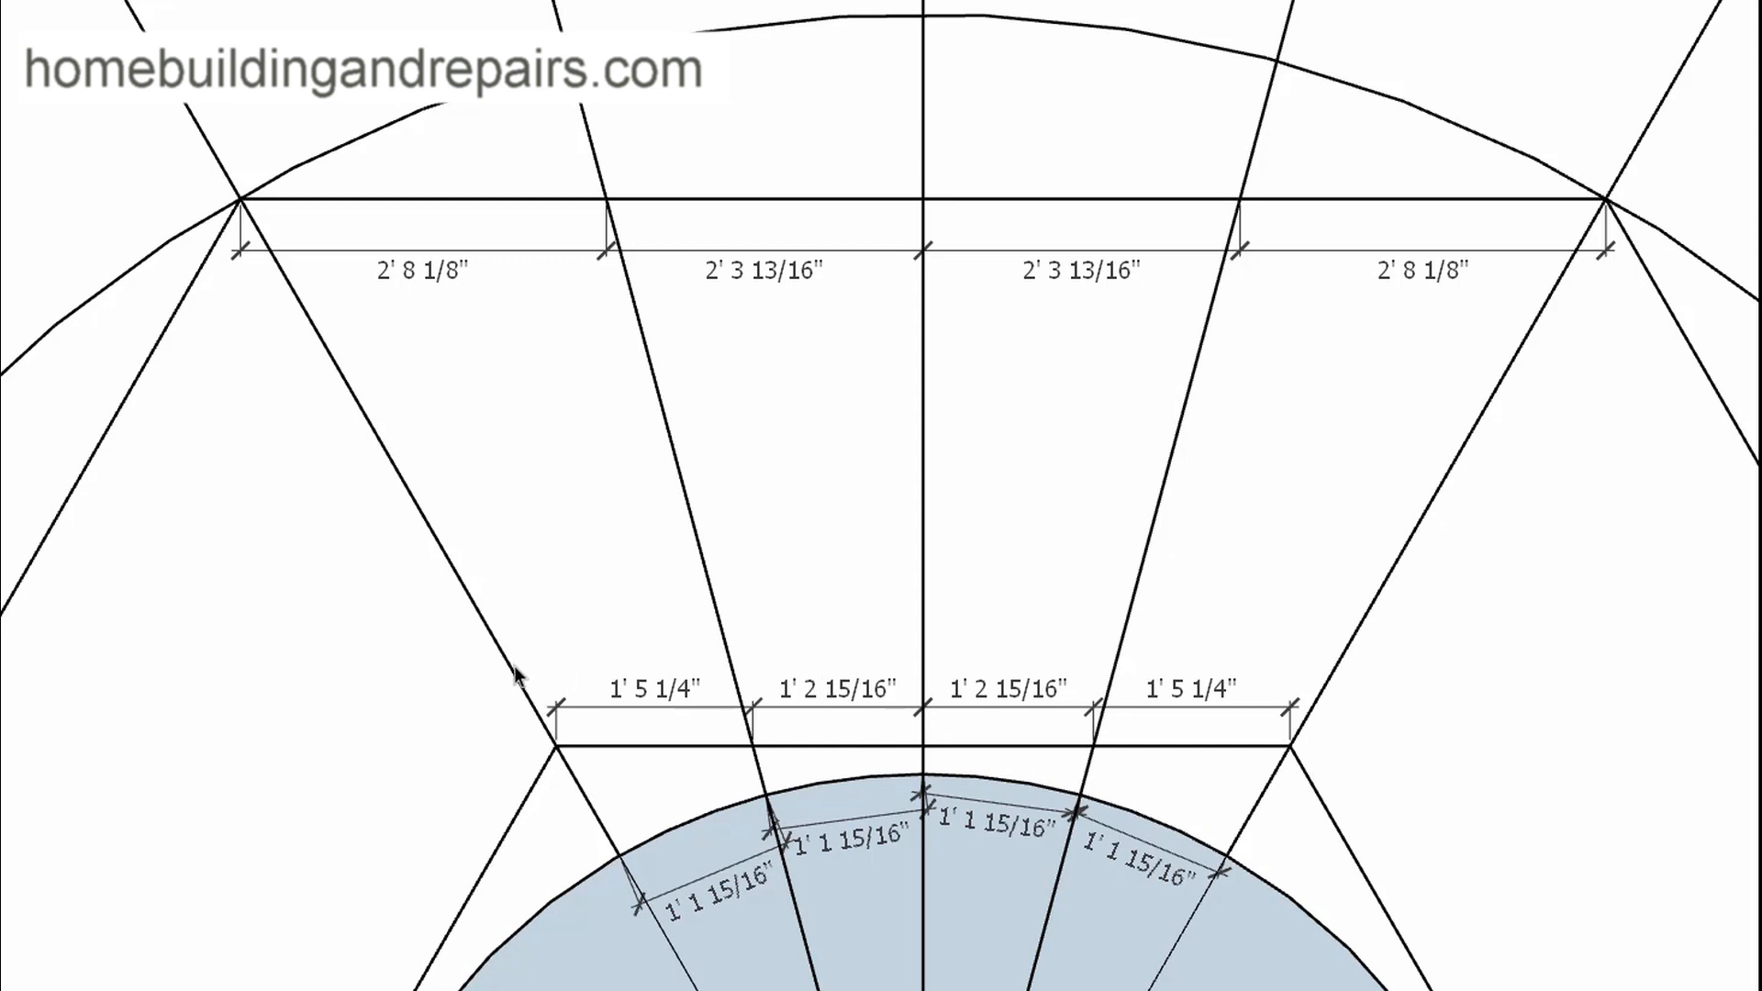
mouse_move(1084, 567)
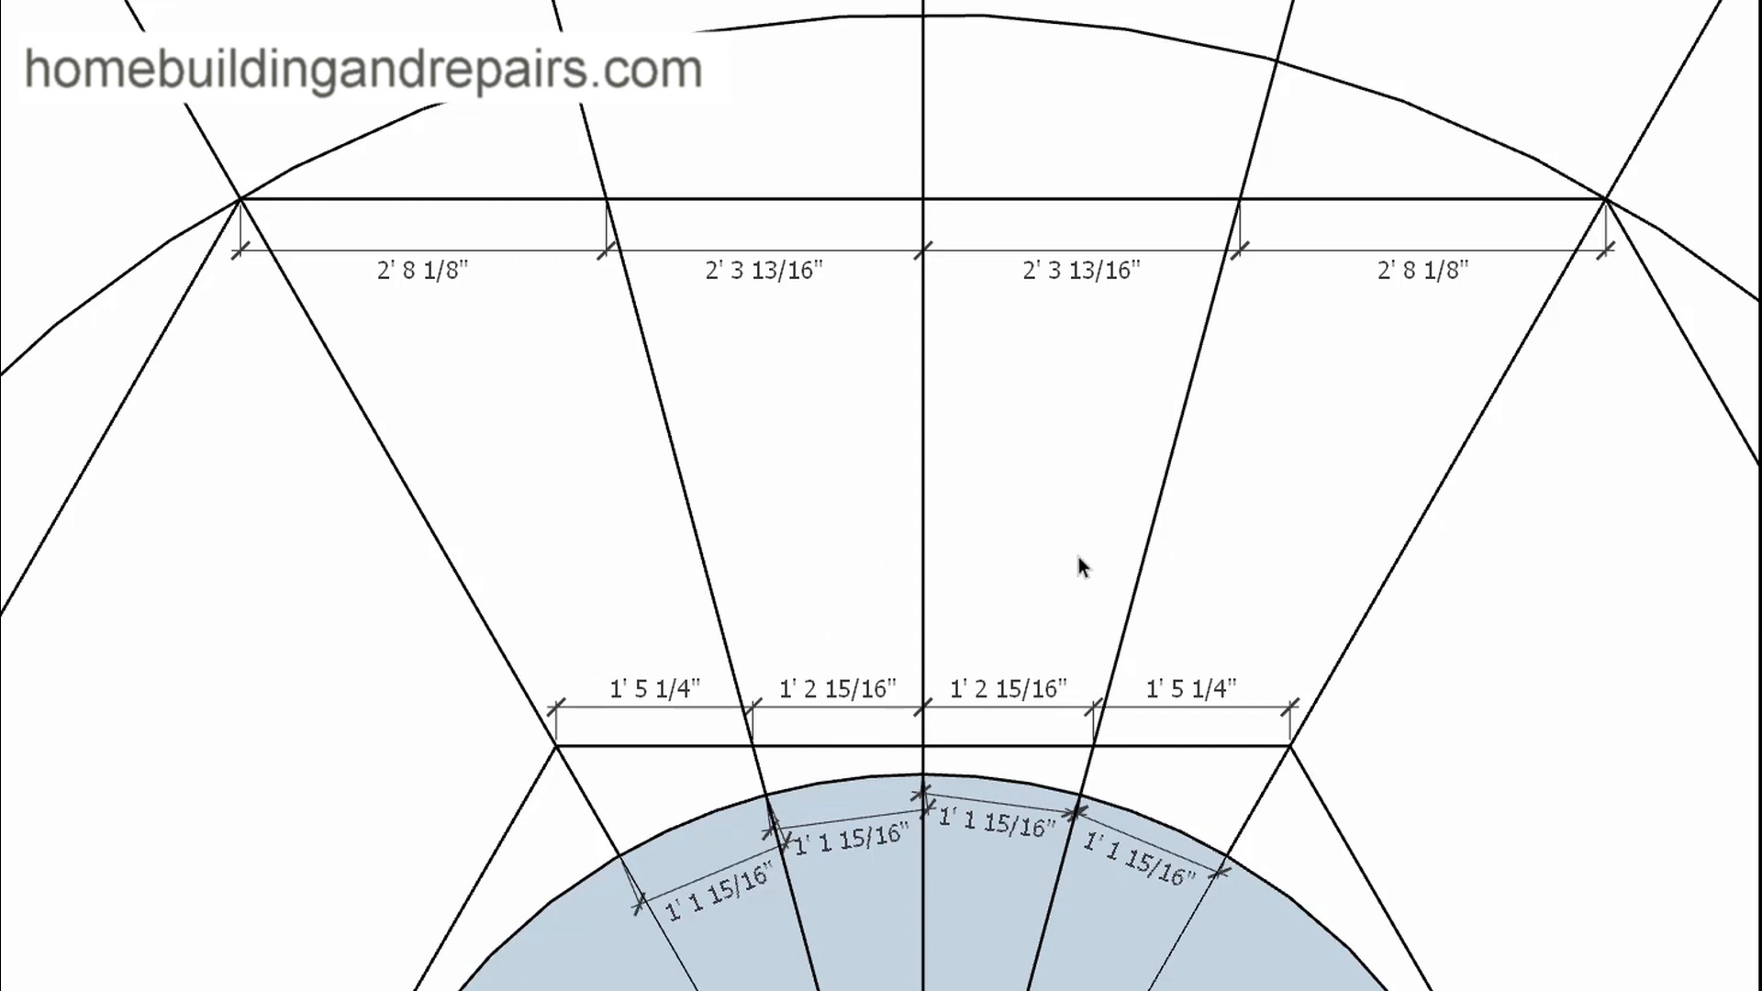
mouse_move(507, 657)
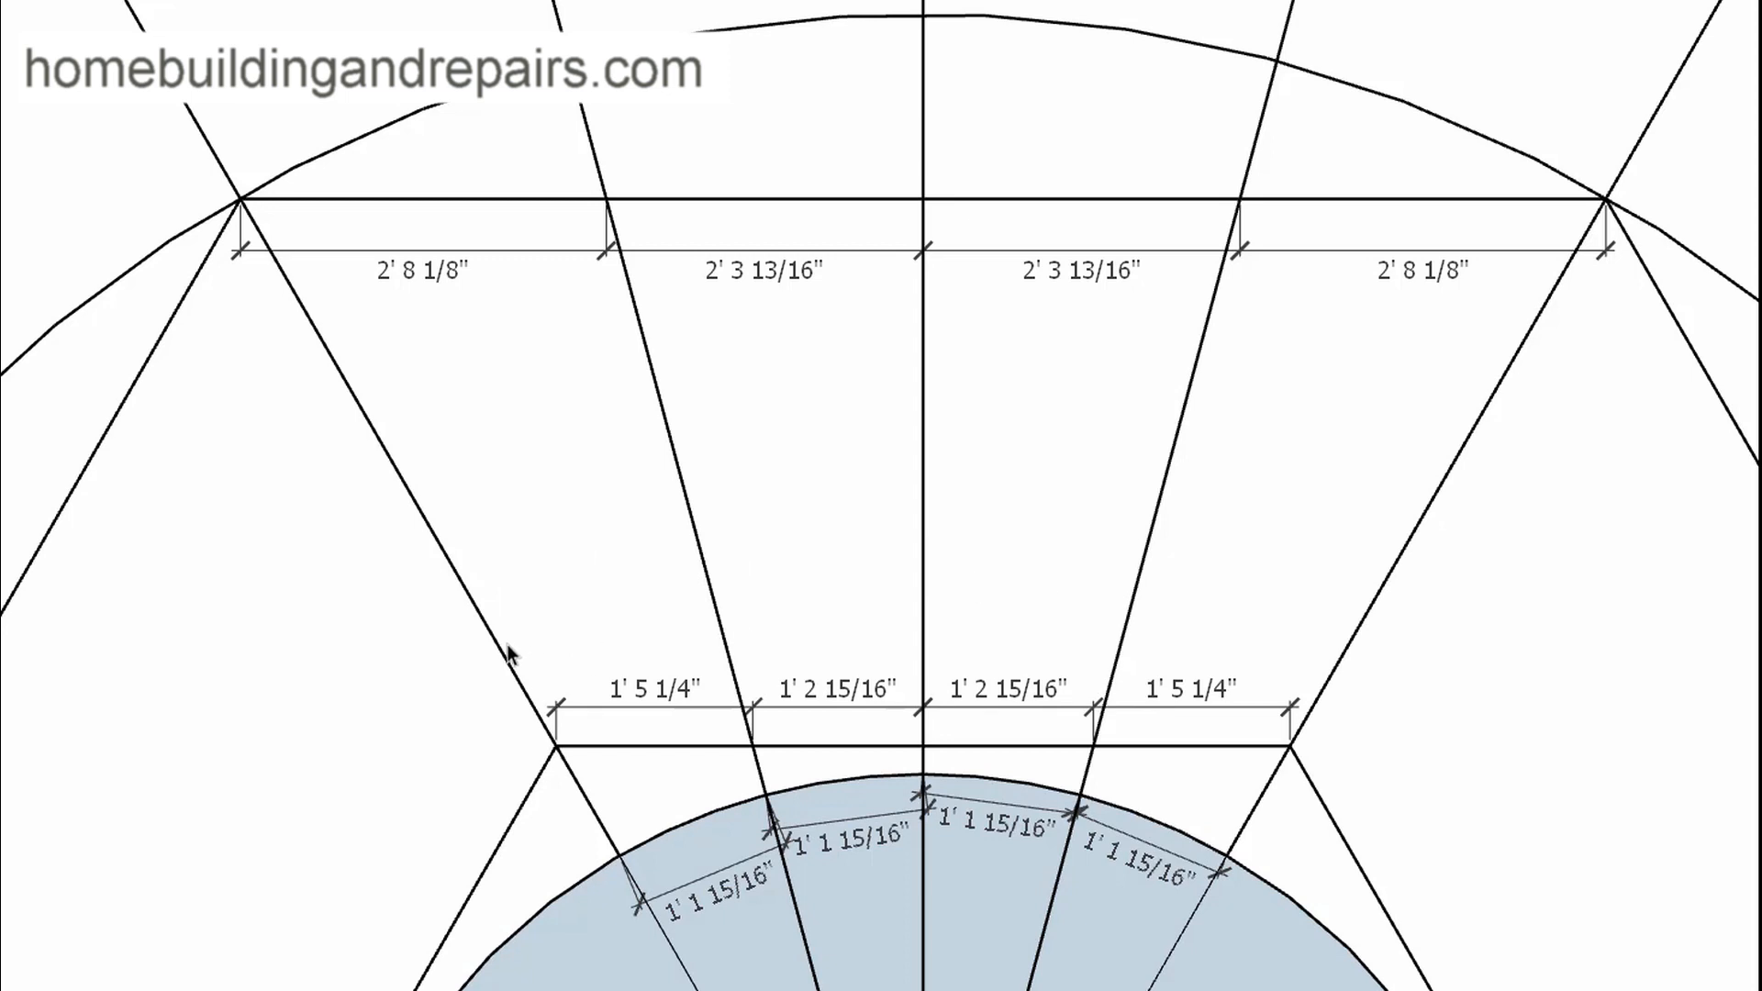
mouse_move(1228, 885)
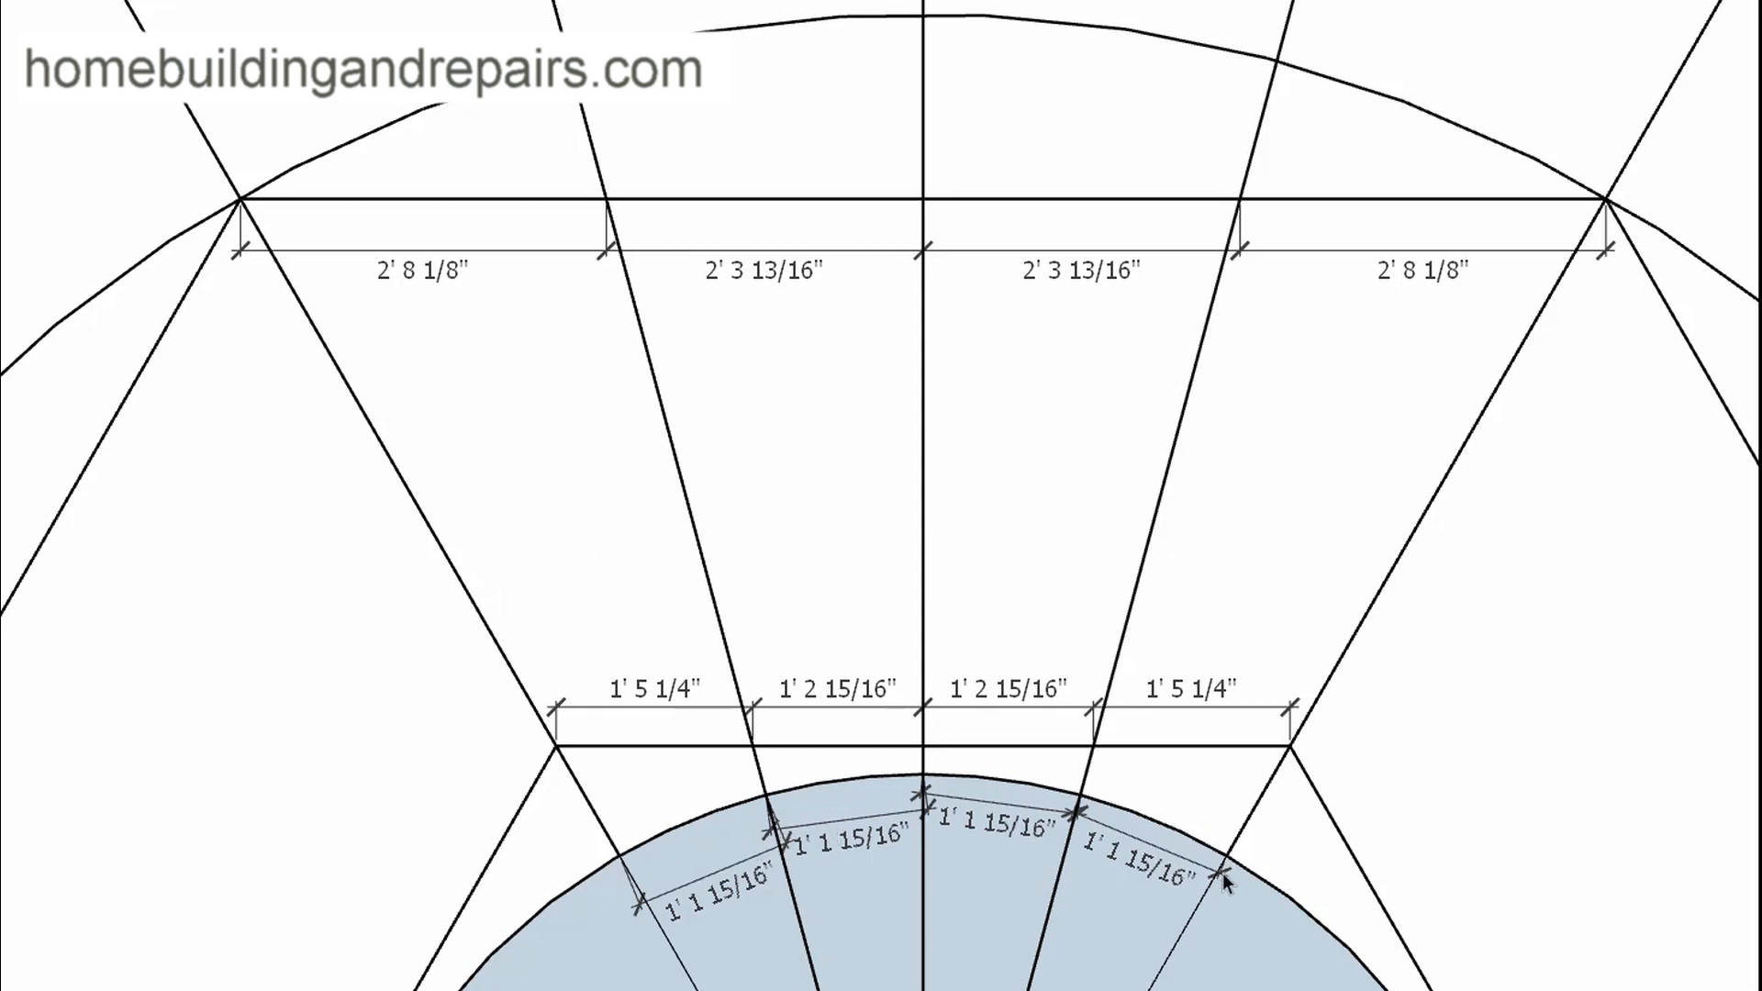
mouse_move(650, 697)
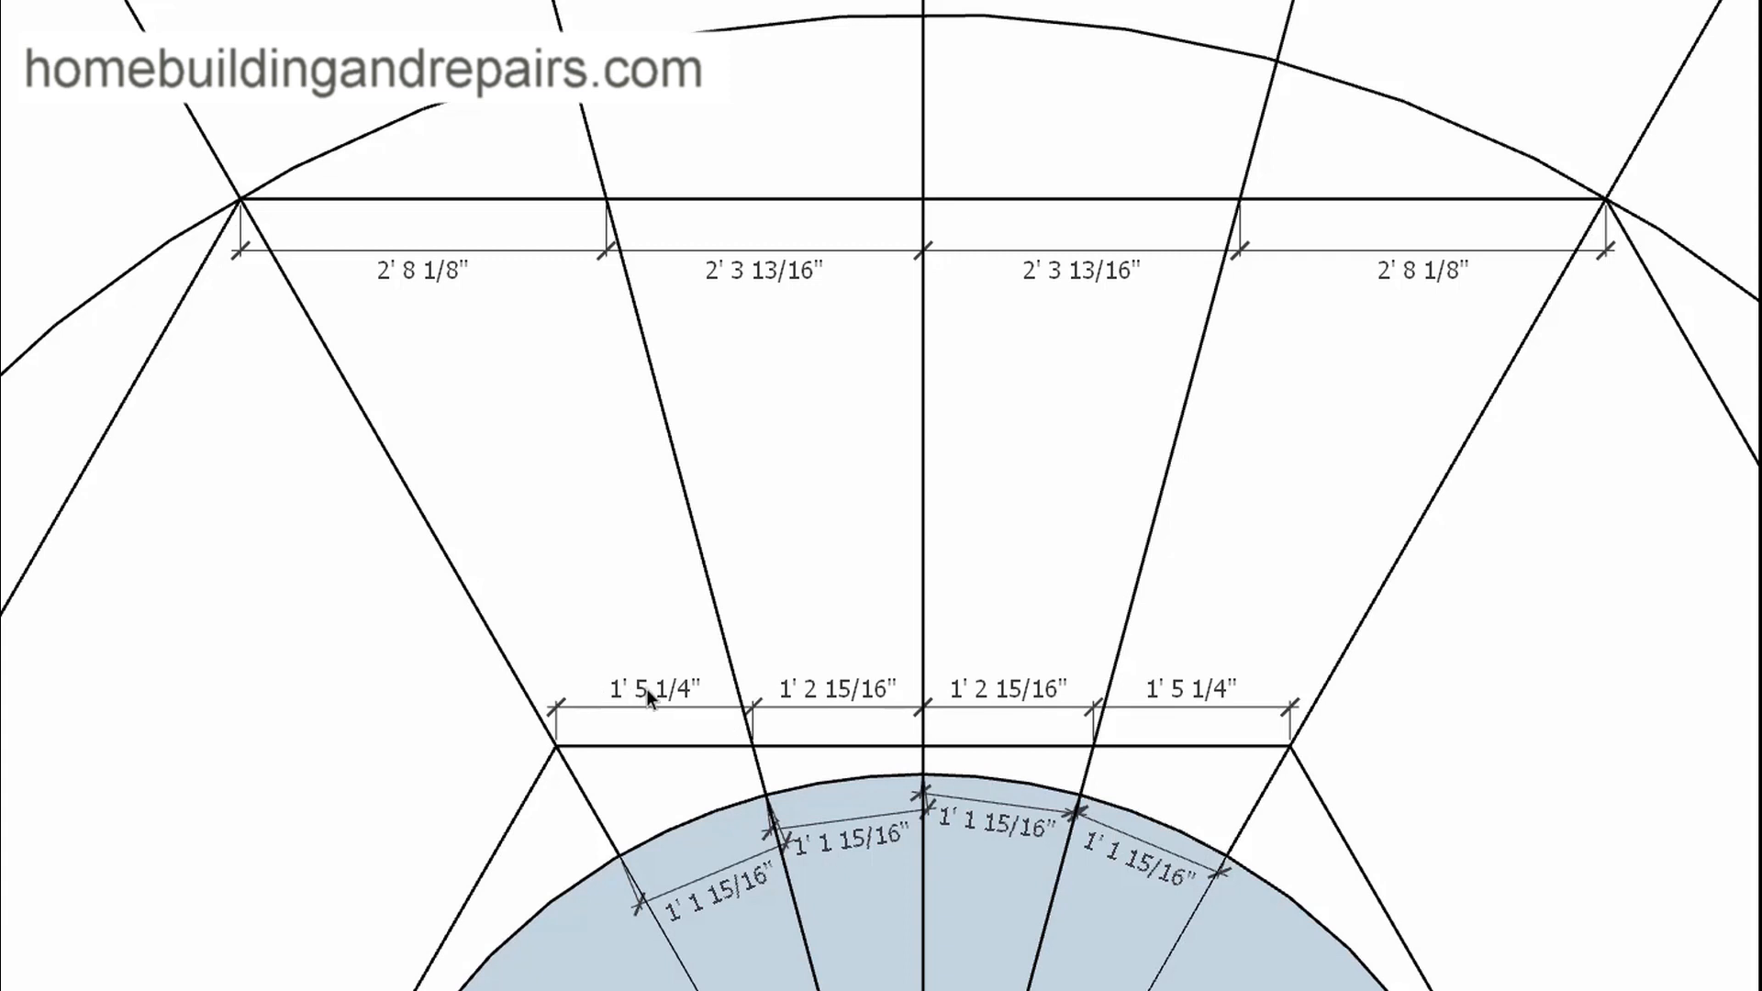
mouse_move(698, 697)
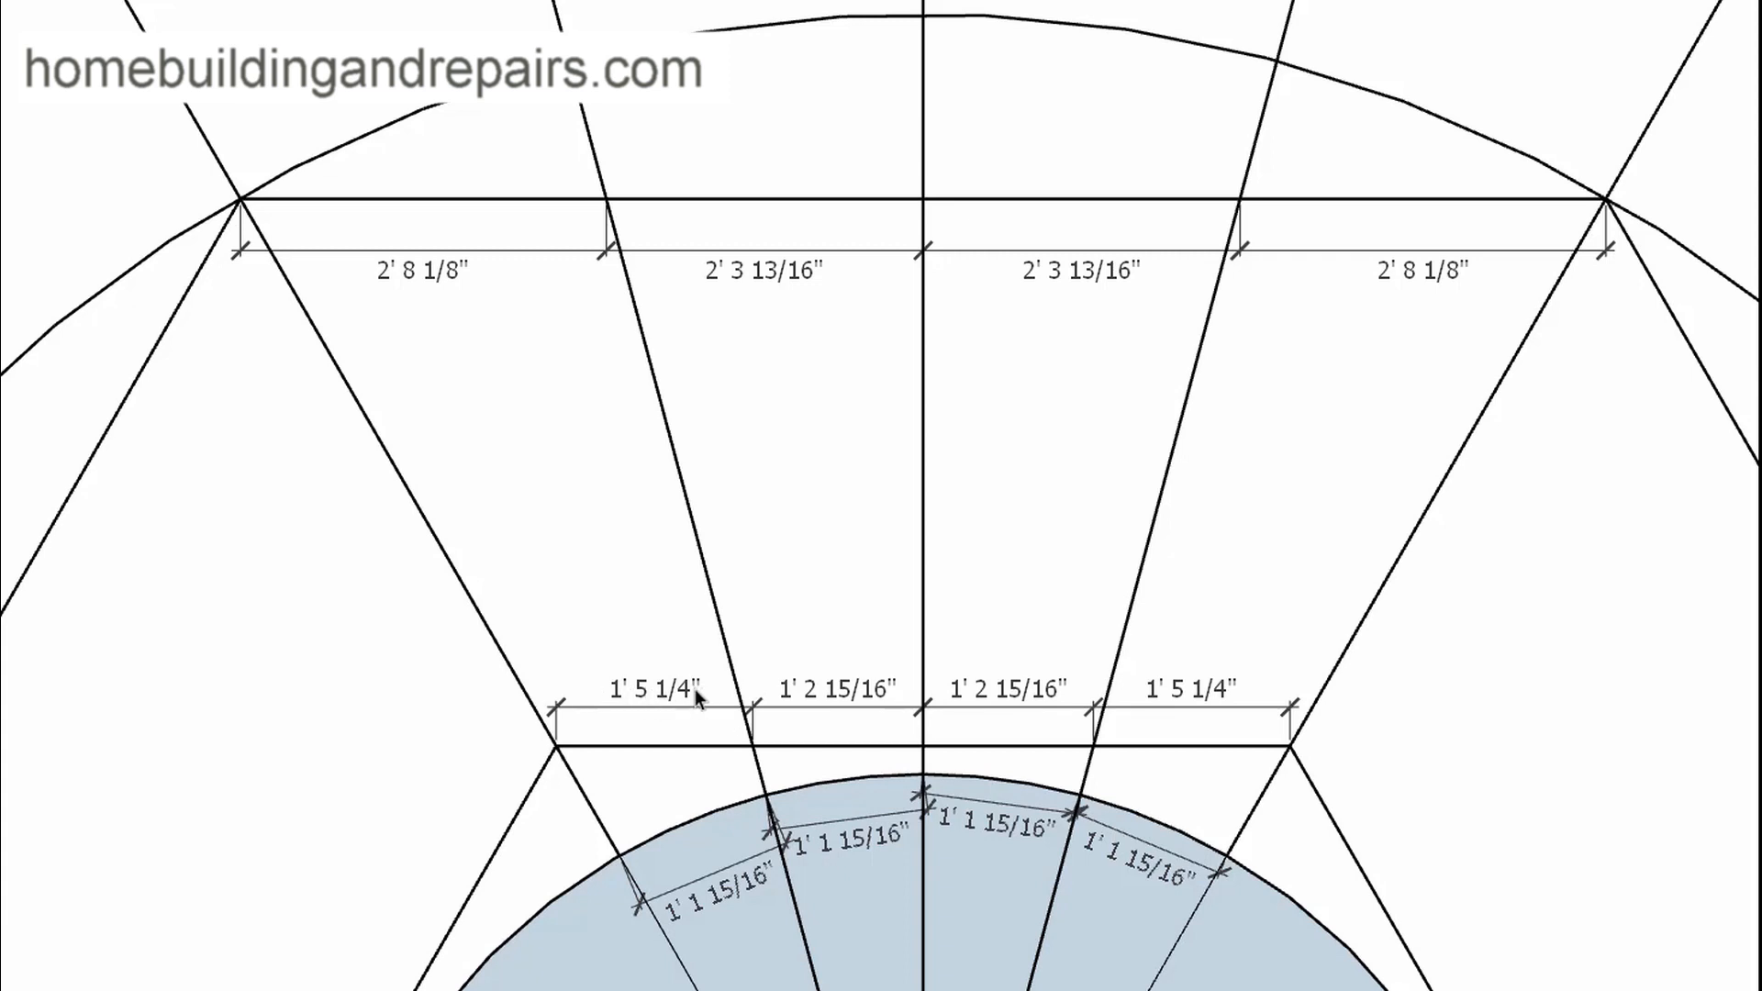
mouse_move(633, 704)
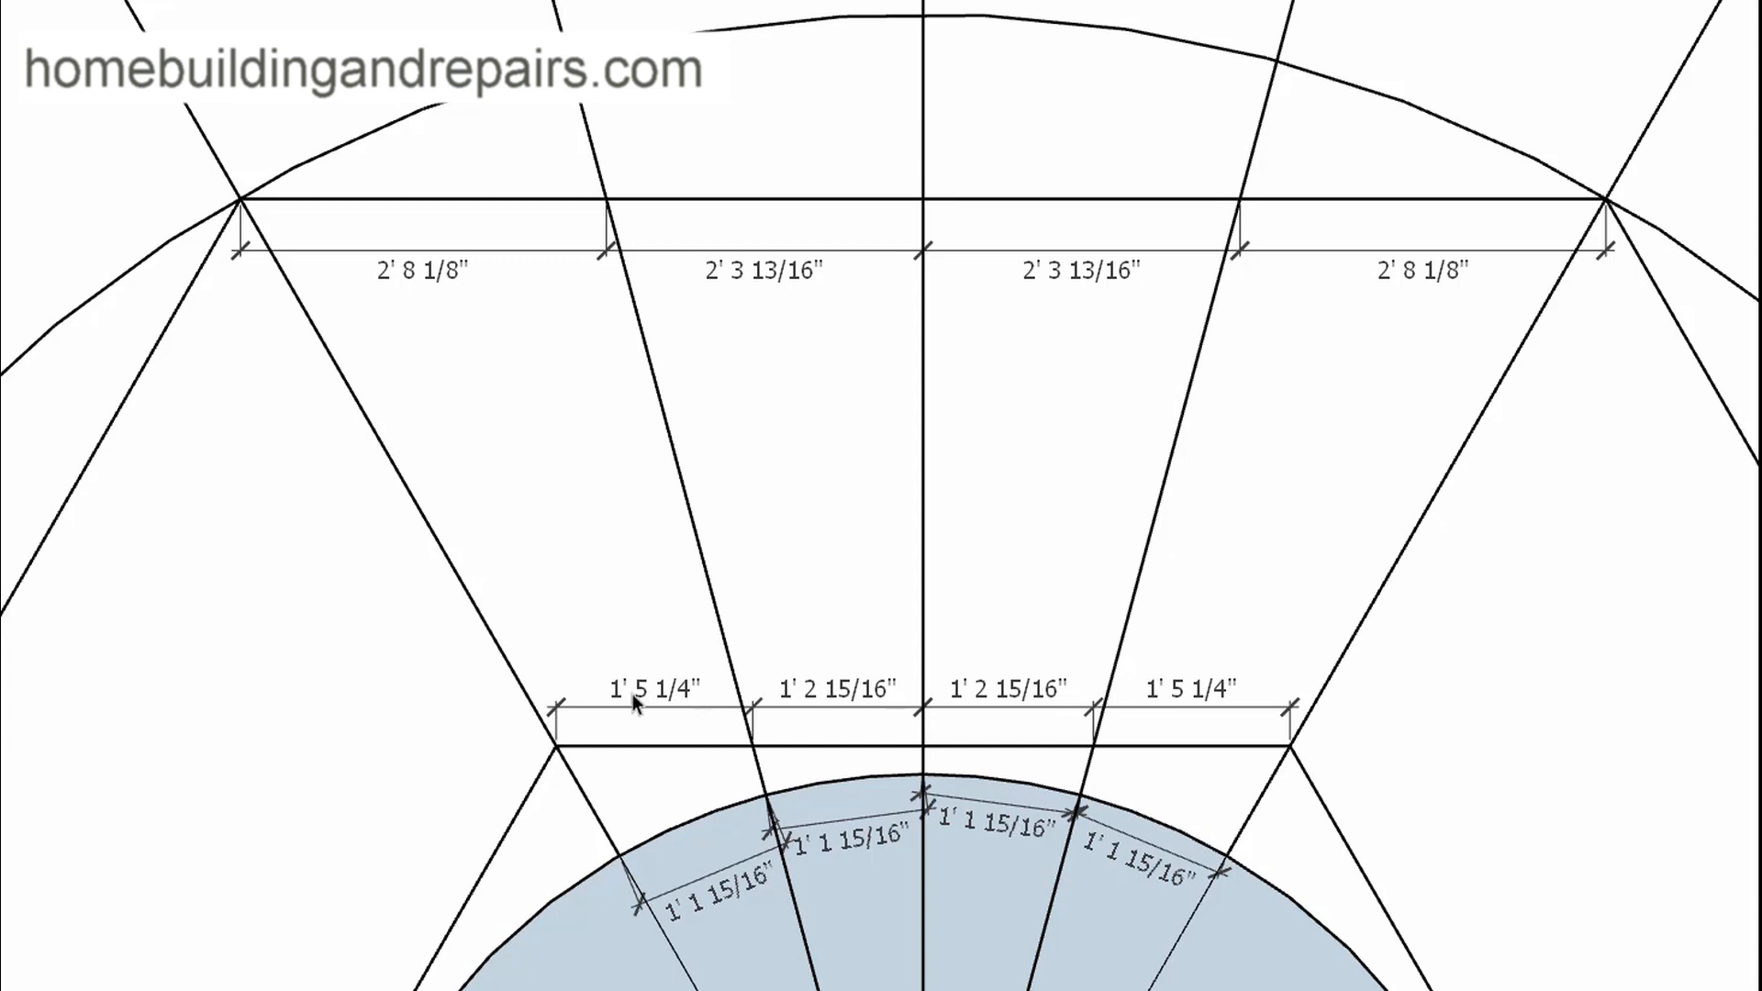
mouse_move(677, 707)
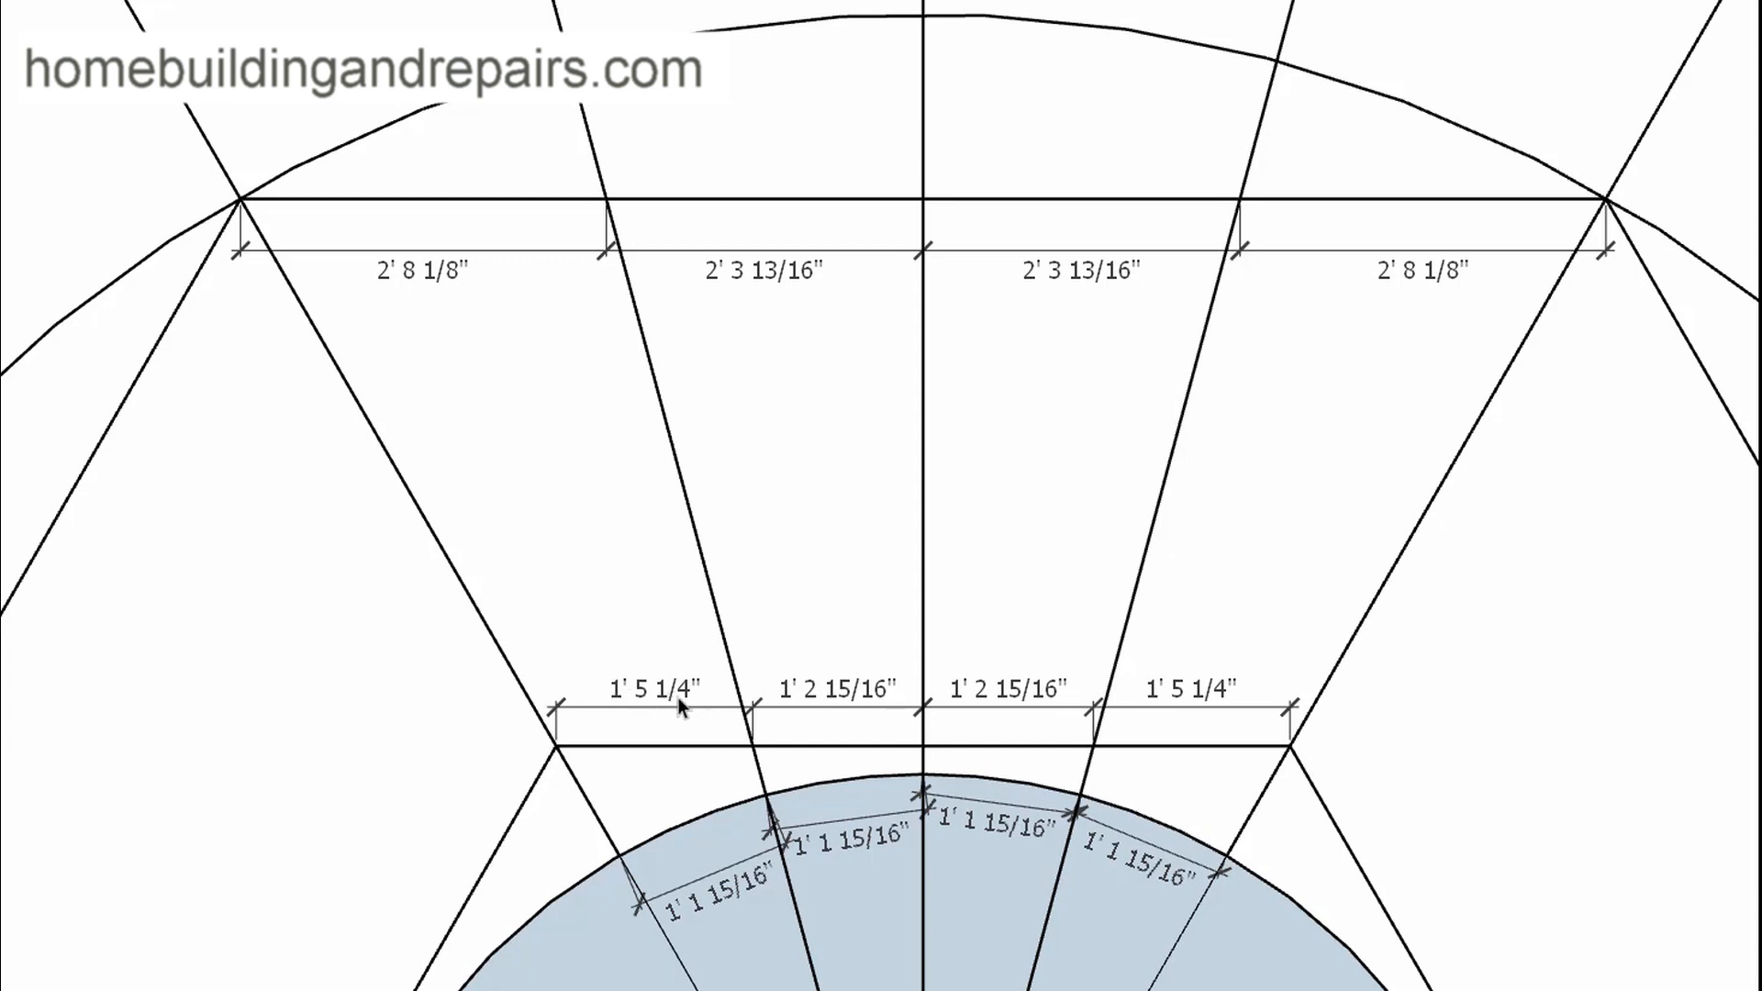
mouse_move(582, 754)
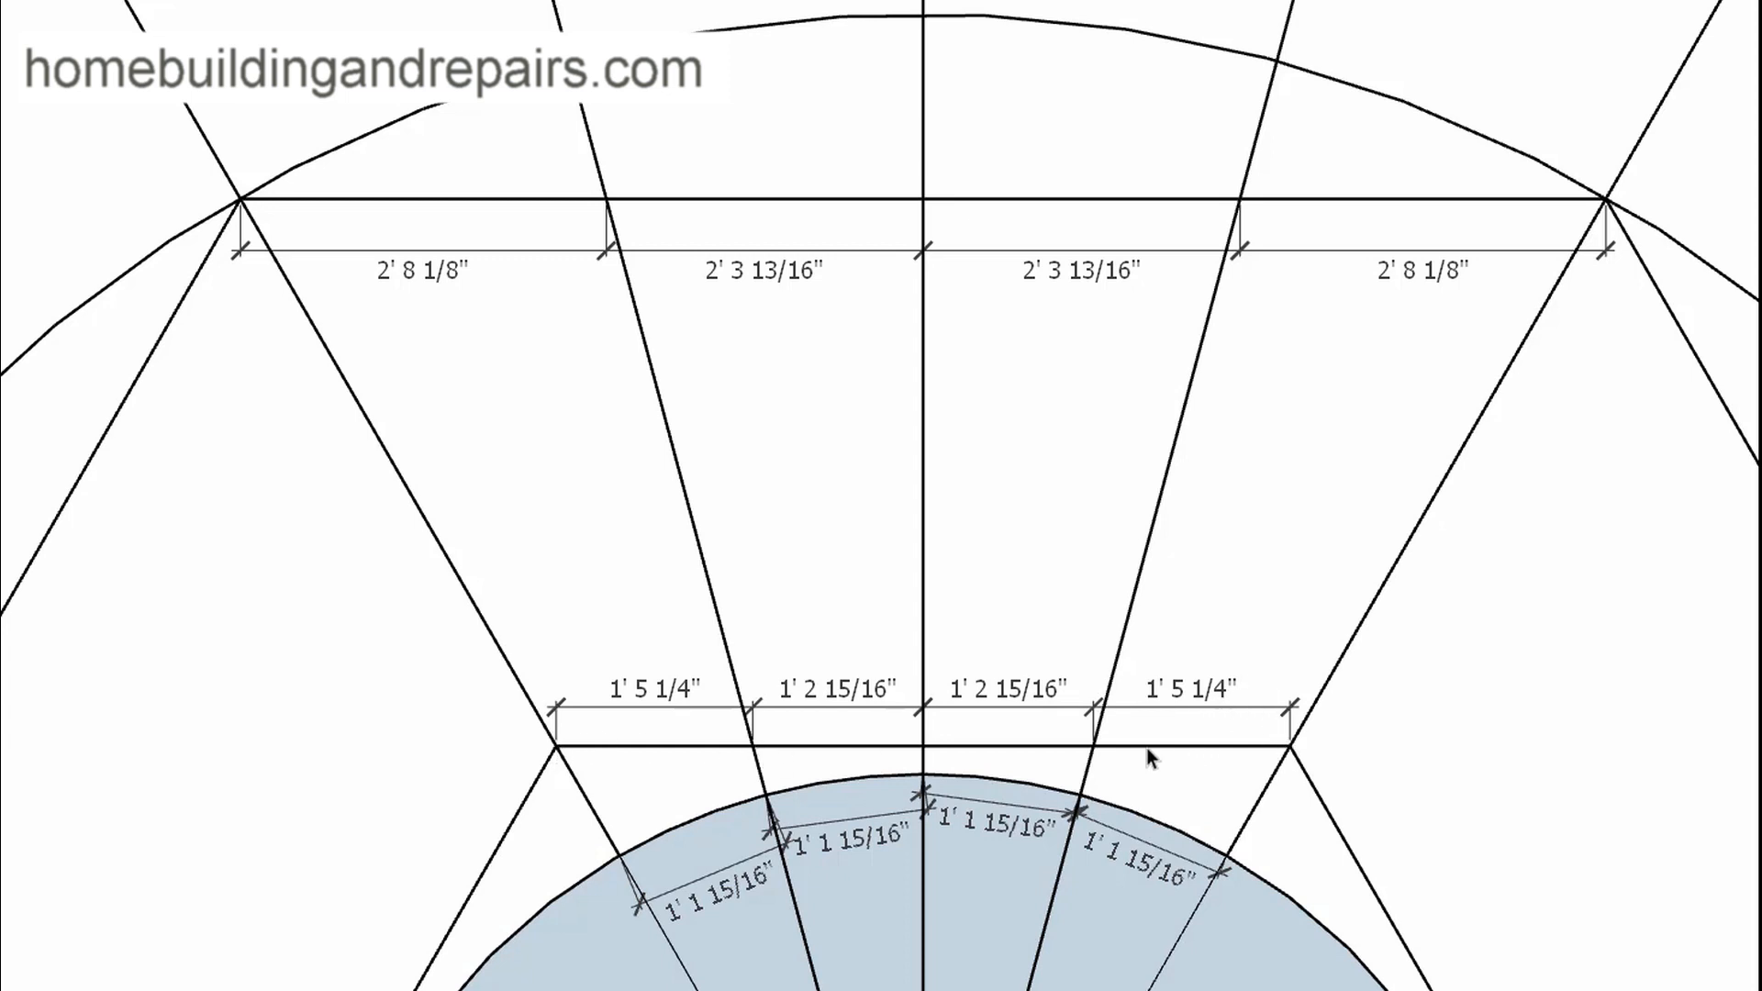
mouse_move(853, 718)
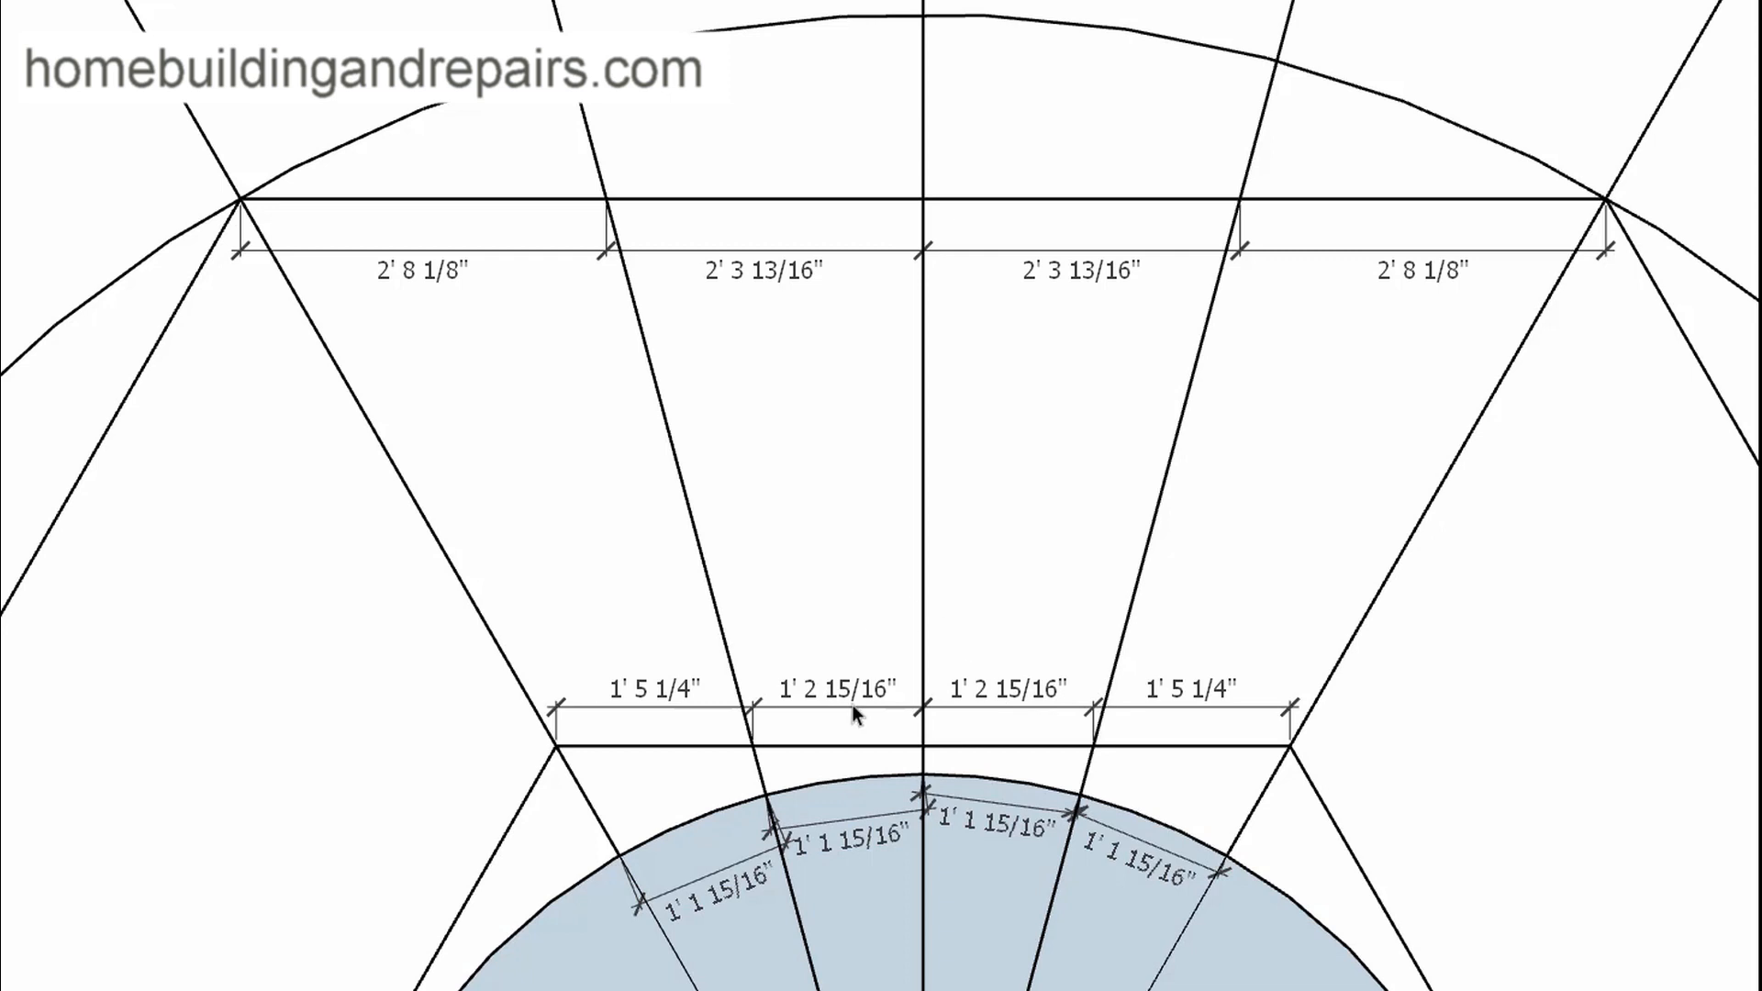
mouse_move(755, 754)
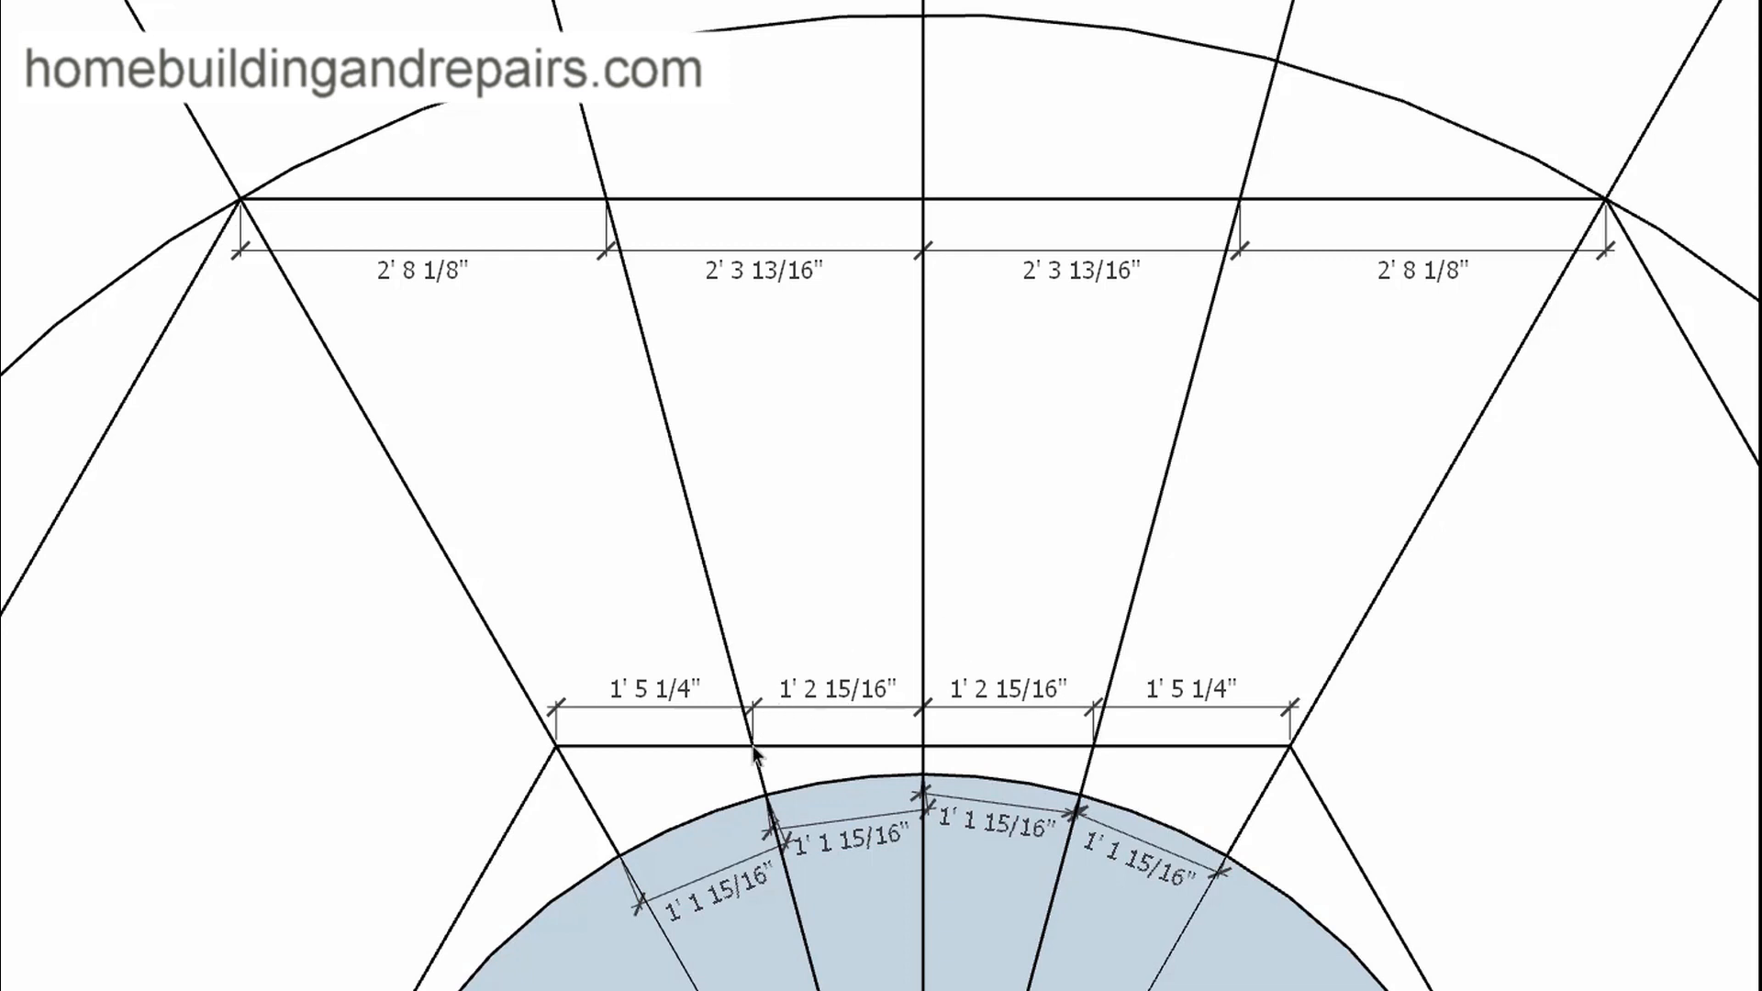
mouse_move(921, 747)
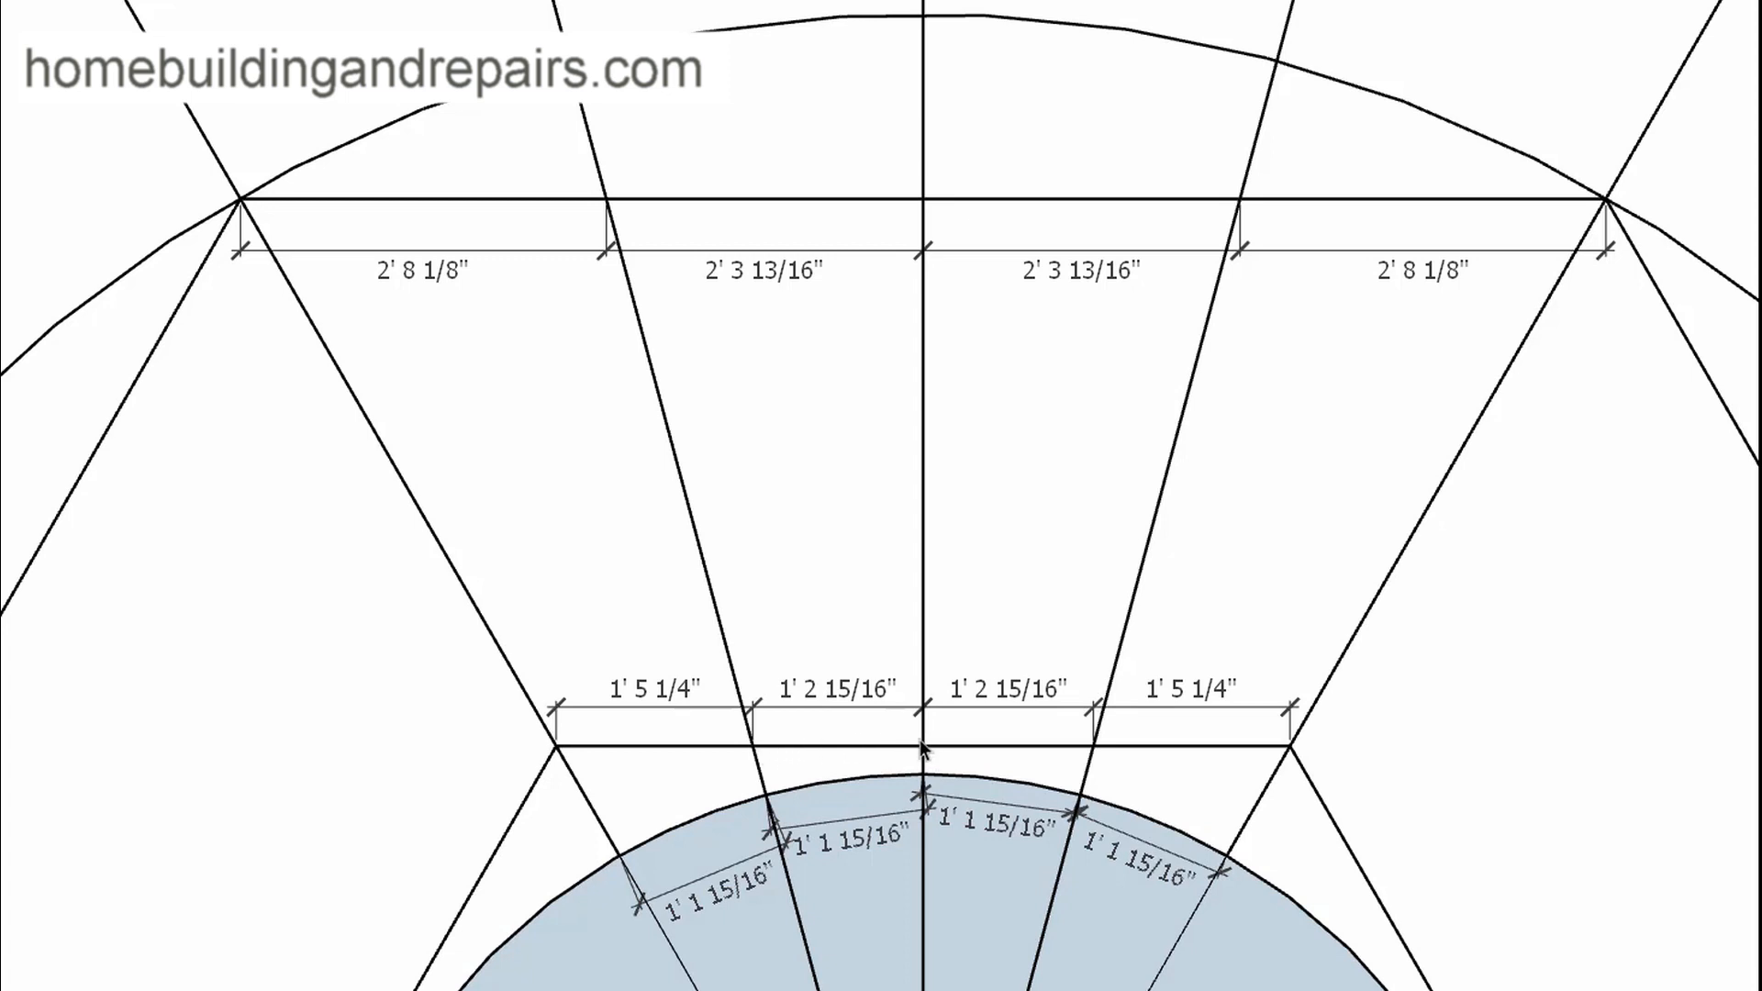
mouse_move(930, 755)
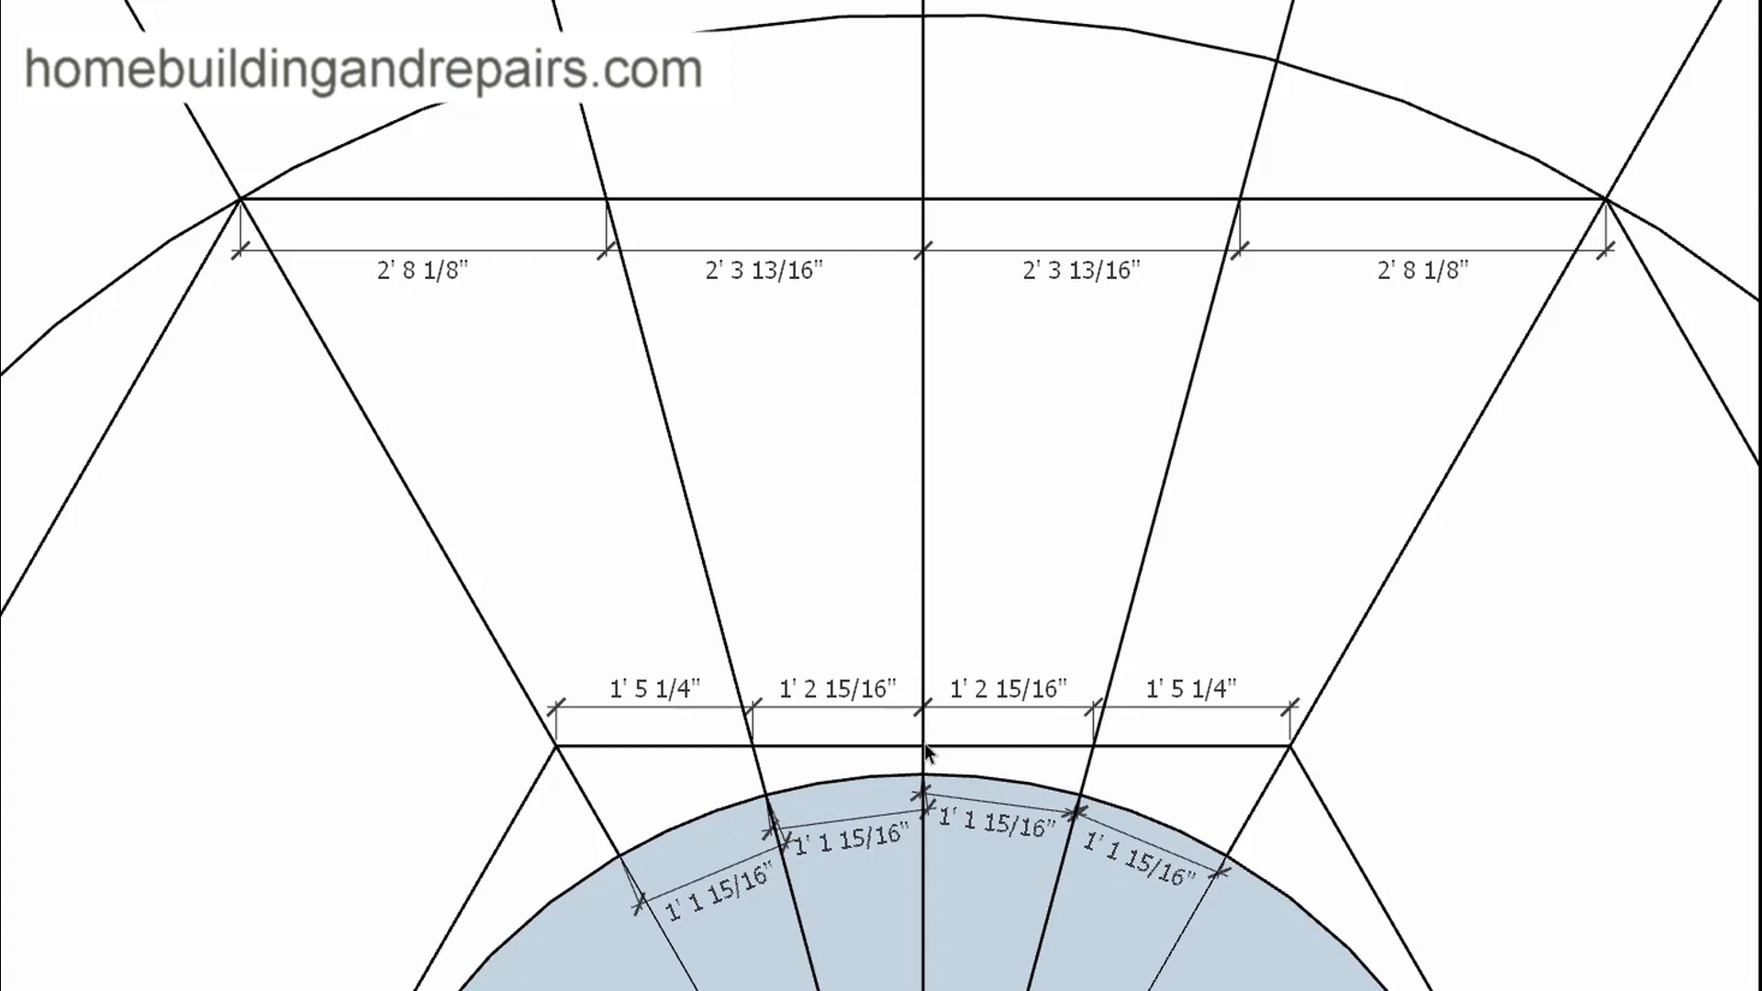
mouse_move(586, 296)
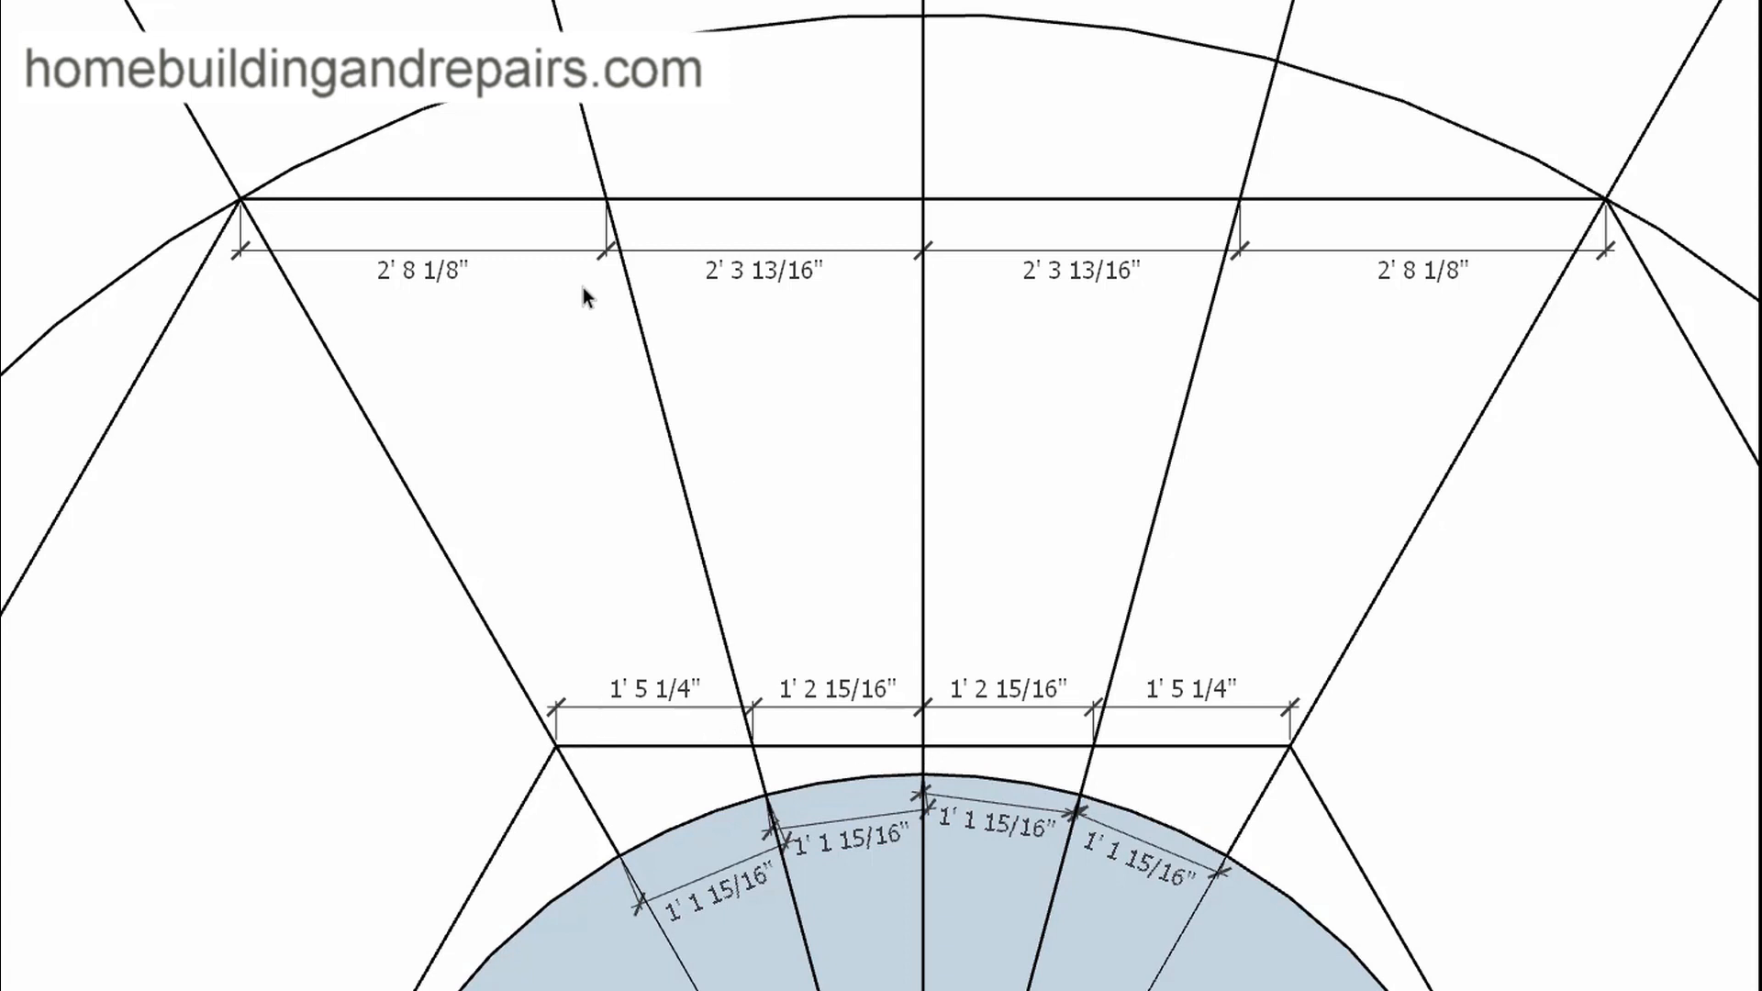
mouse_move(243, 202)
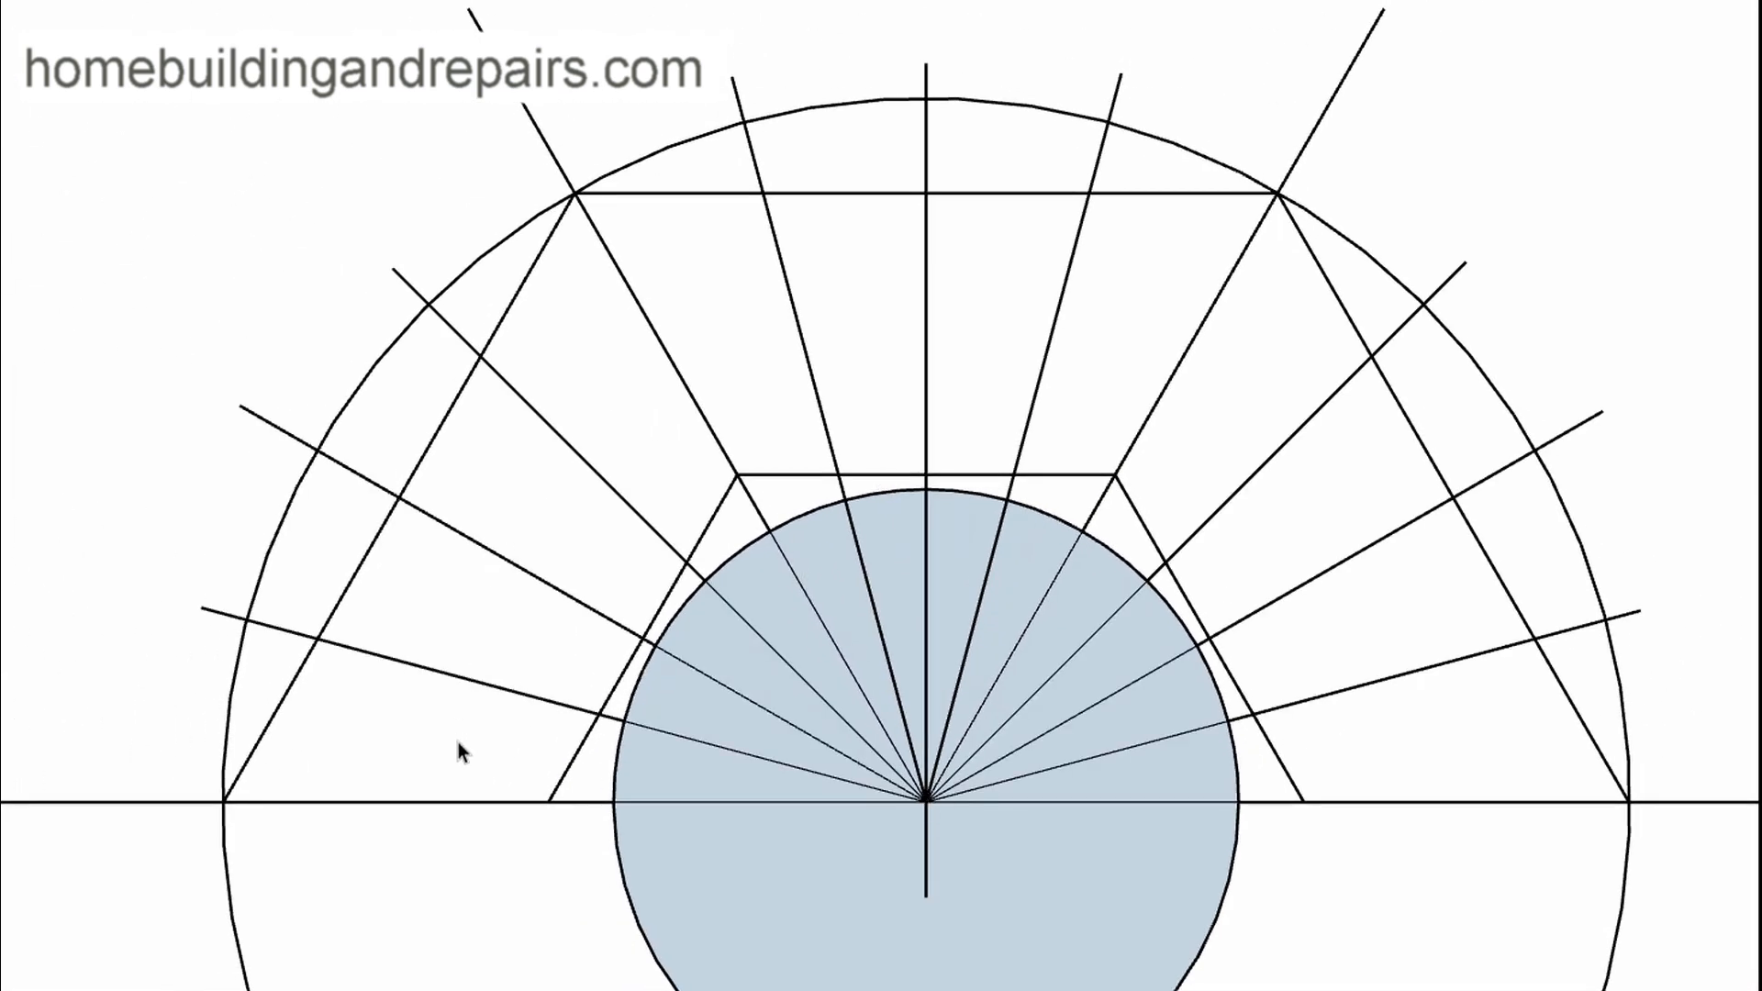
mouse_move(883, 455)
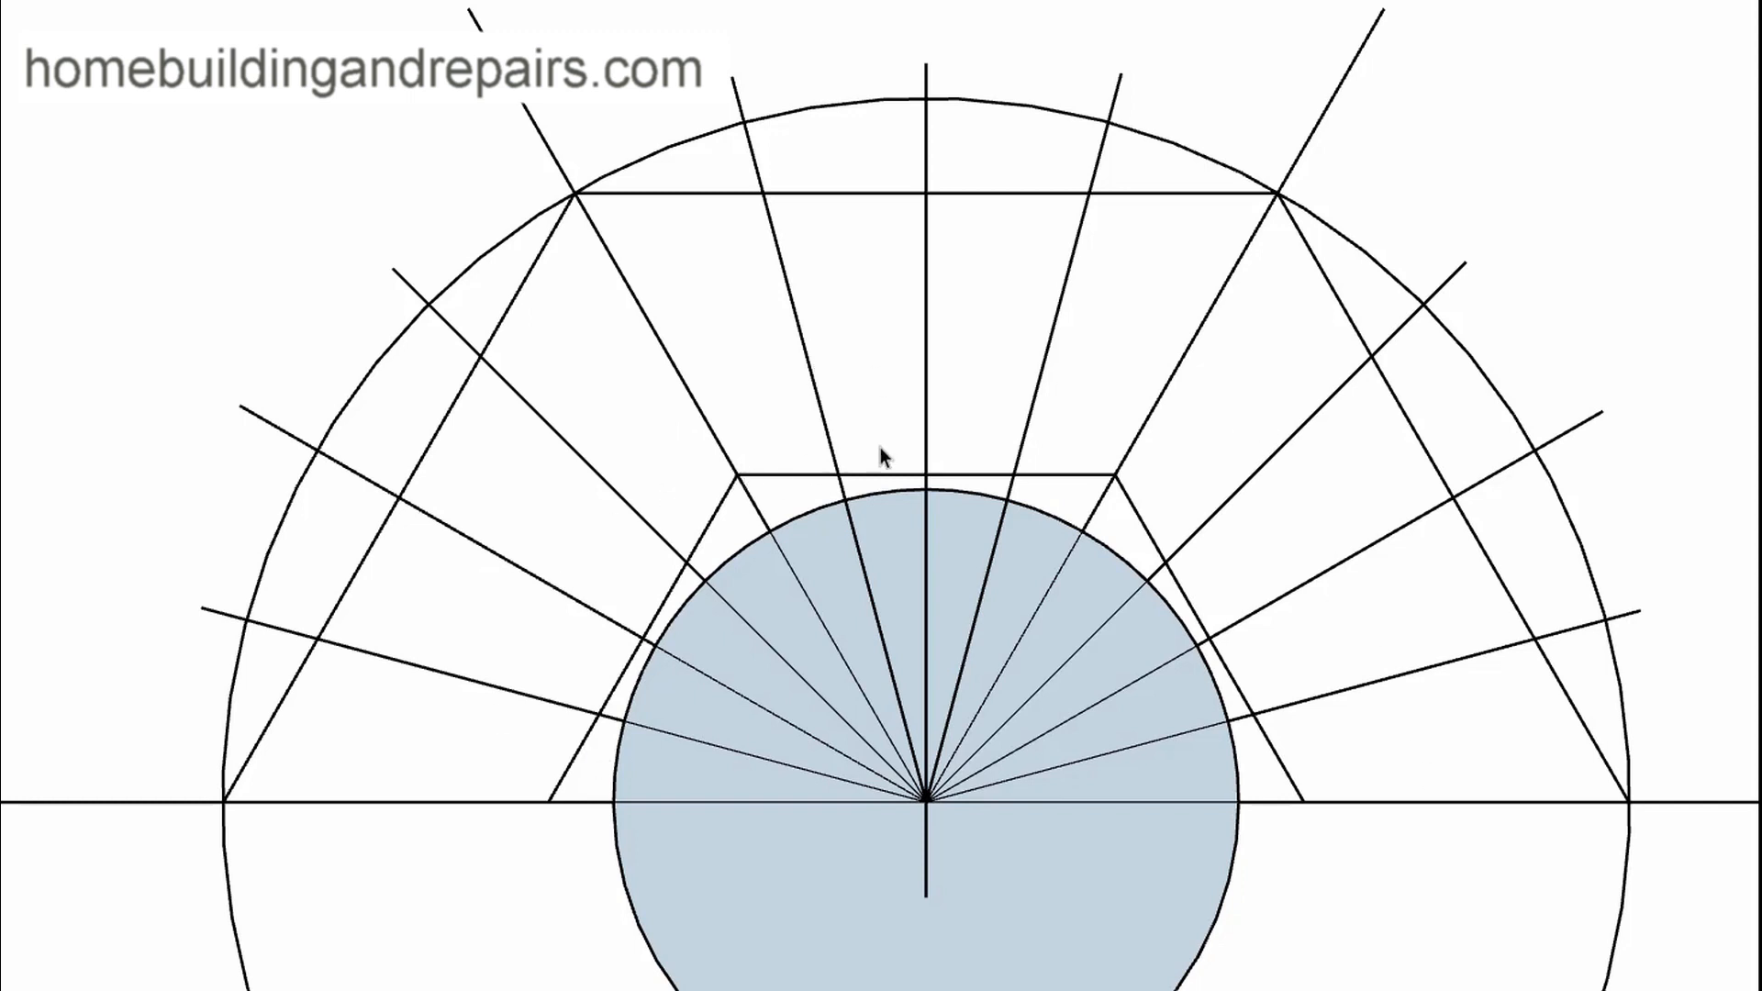